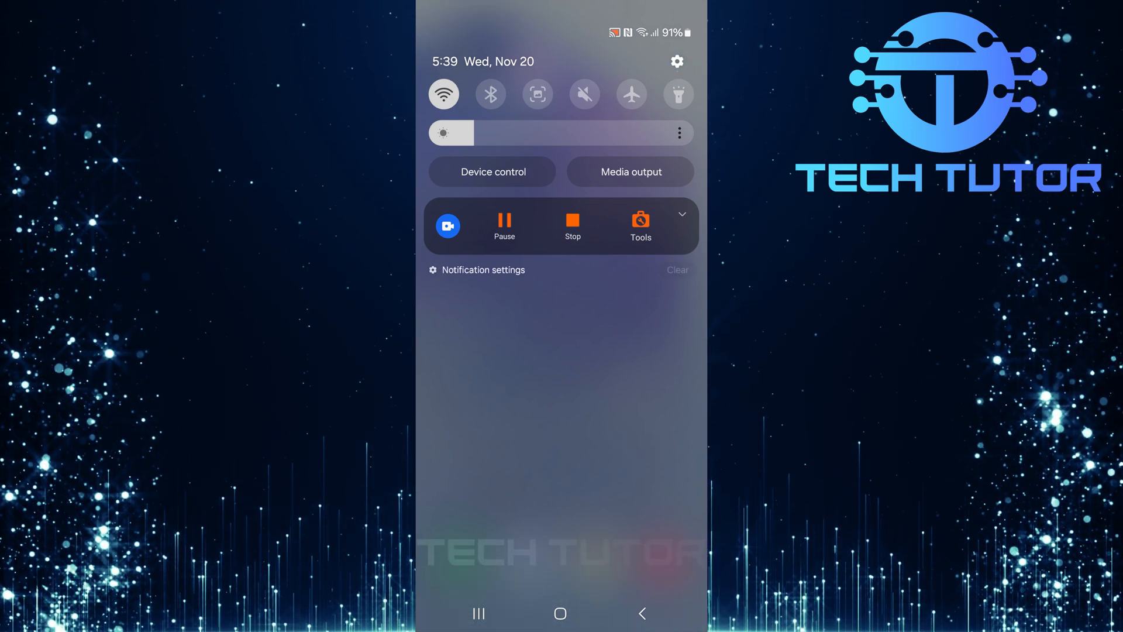
Step: Open device Settings from the quick panel and go to the Apps list
left_click(676, 61)
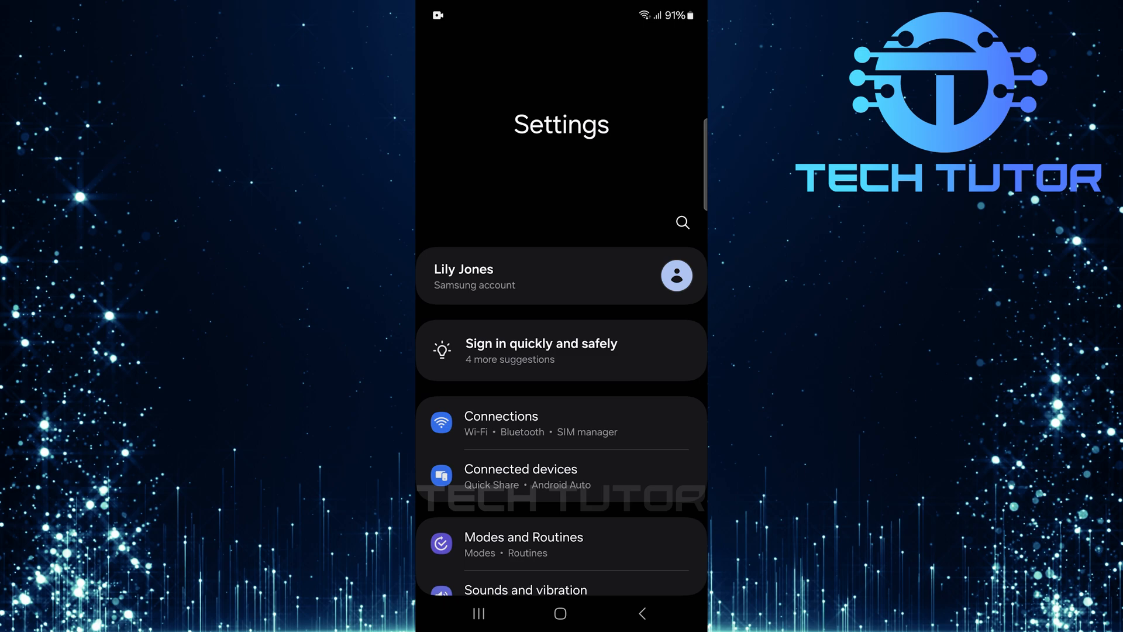
scroll("down", 3)
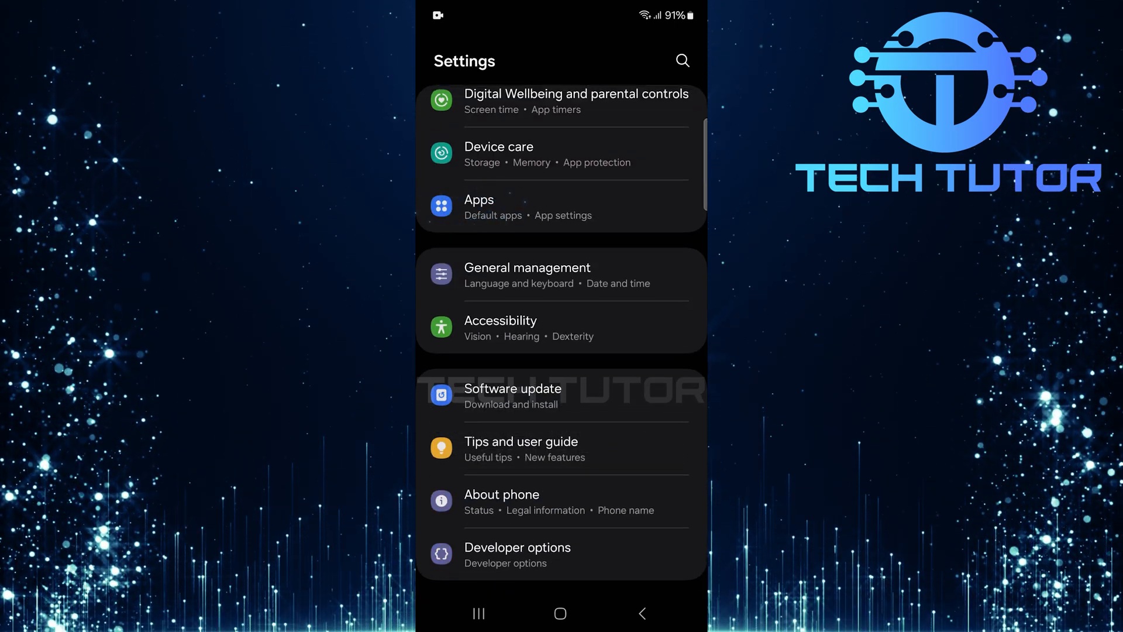
left_click(479, 199)
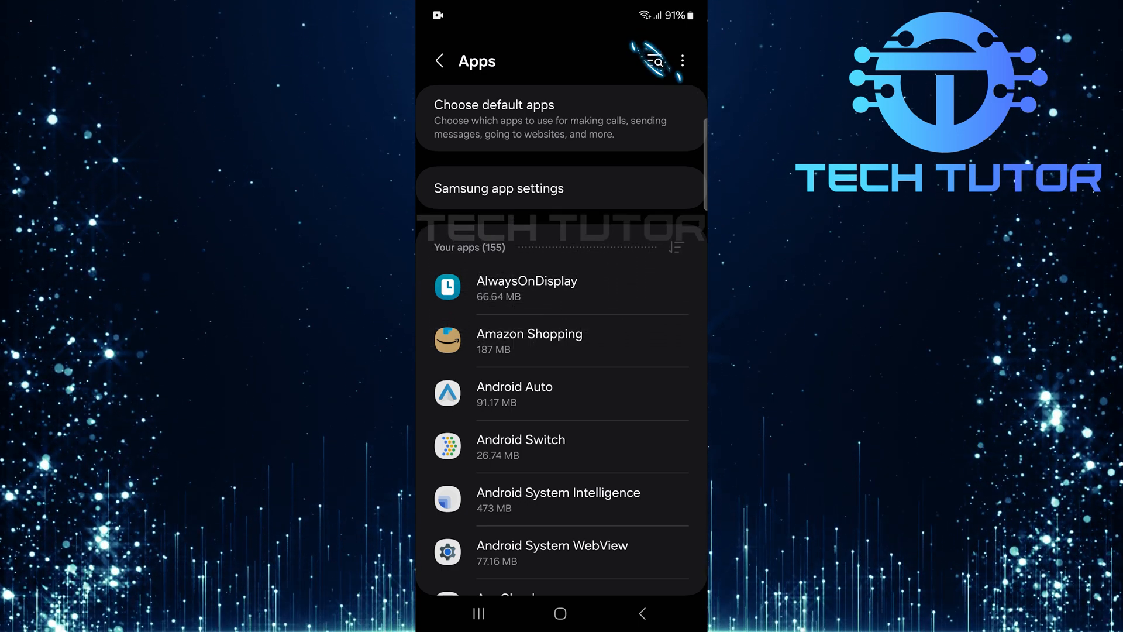
Step: Search the apps list for 'messenger' and open Messenger's App info page
left_click(653, 60)
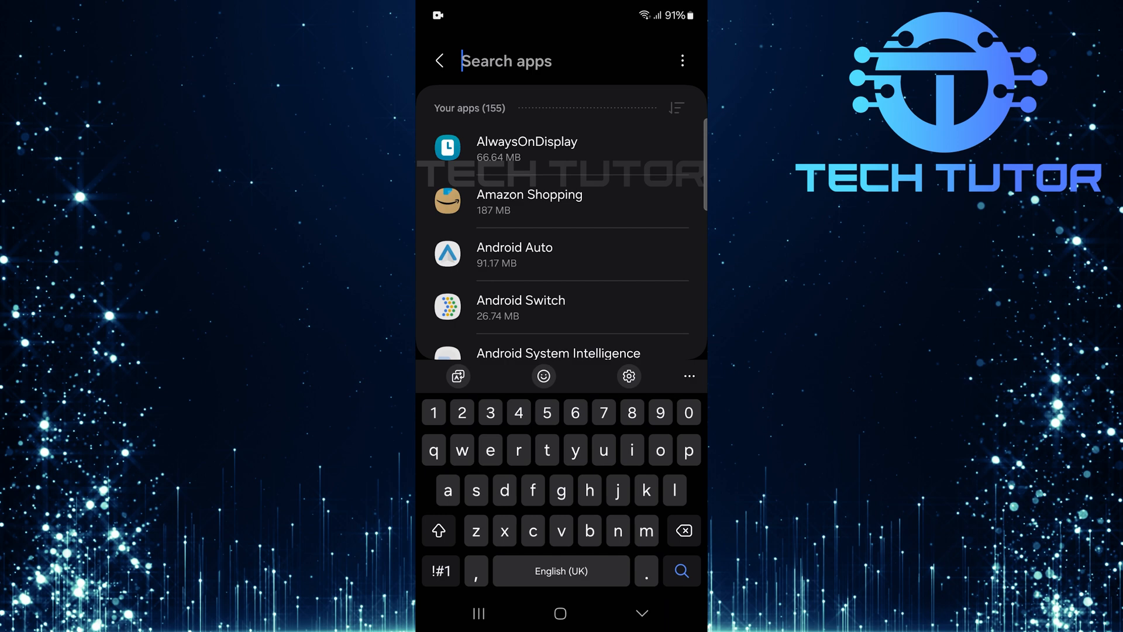
type("messenger")
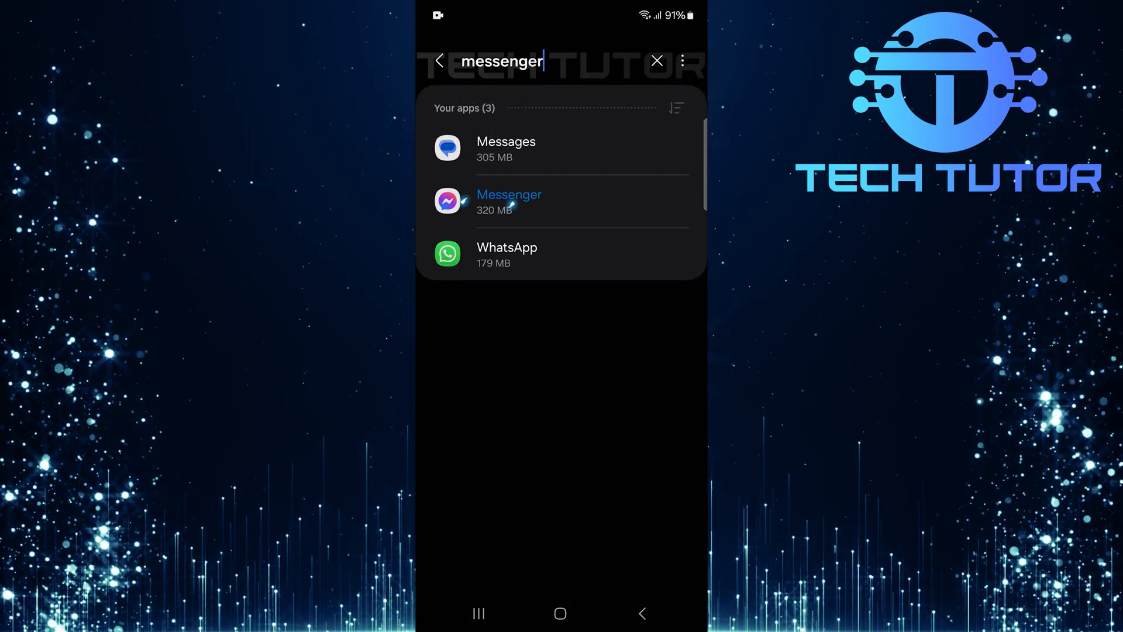
left_click(508, 201)
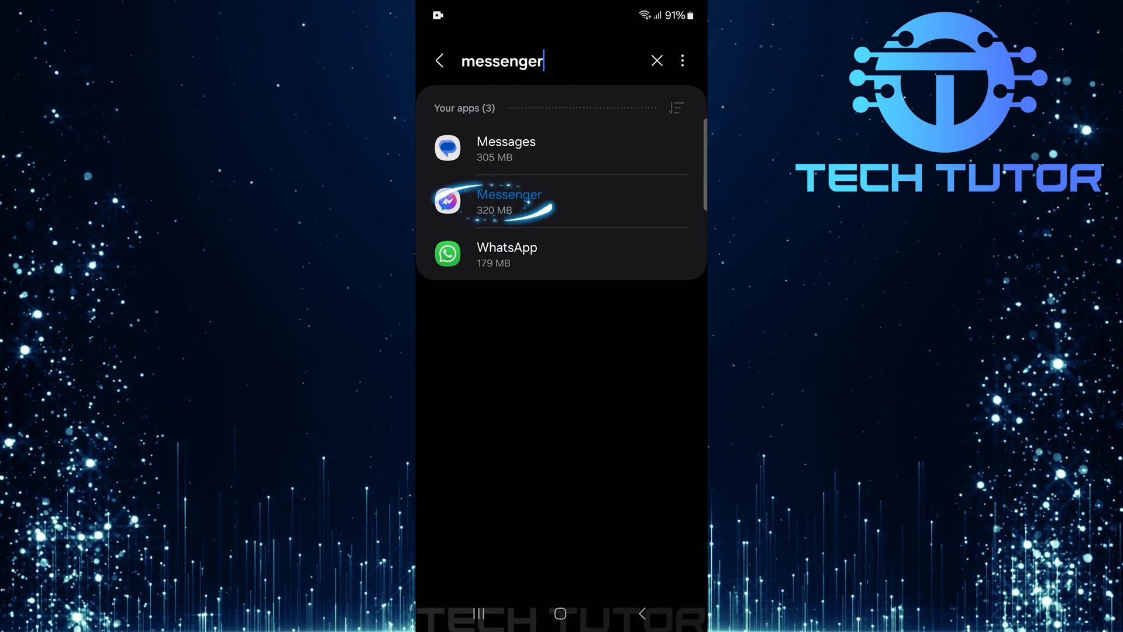
left_click(509, 201)
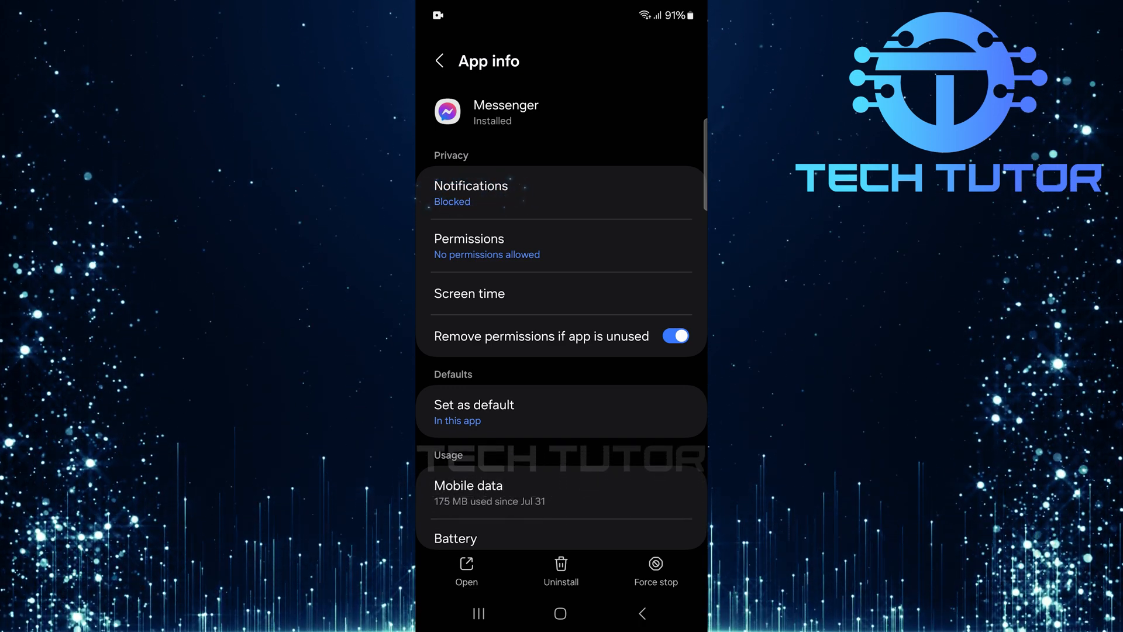
Step: Turn on Messenger notifications, allowing sound and vibration
left_click(472, 191)
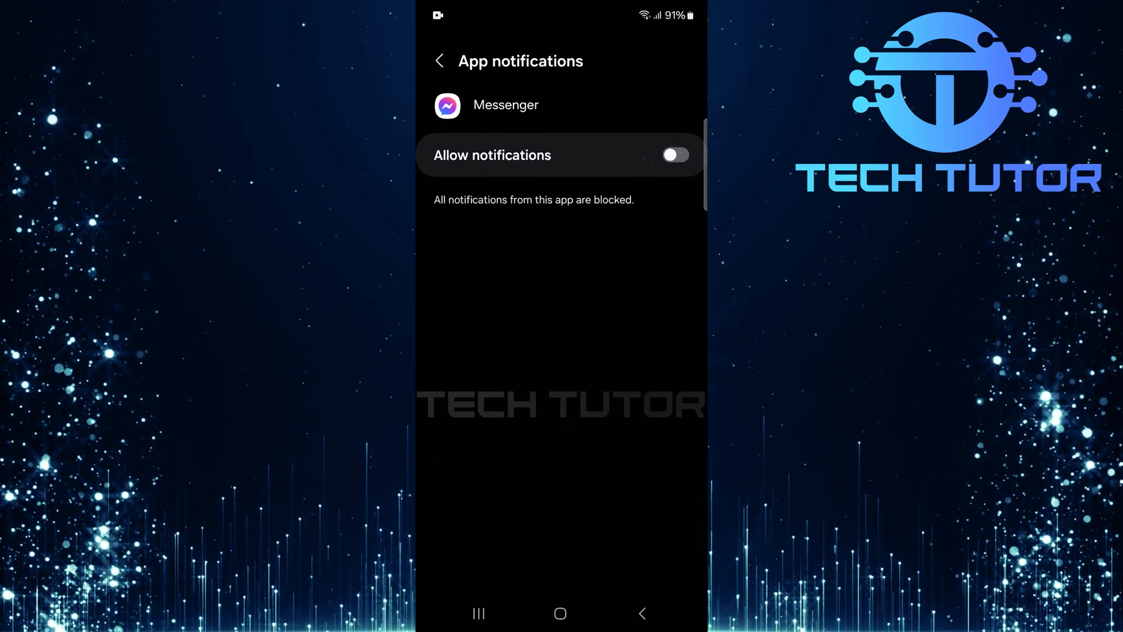
left_click(672, 155)
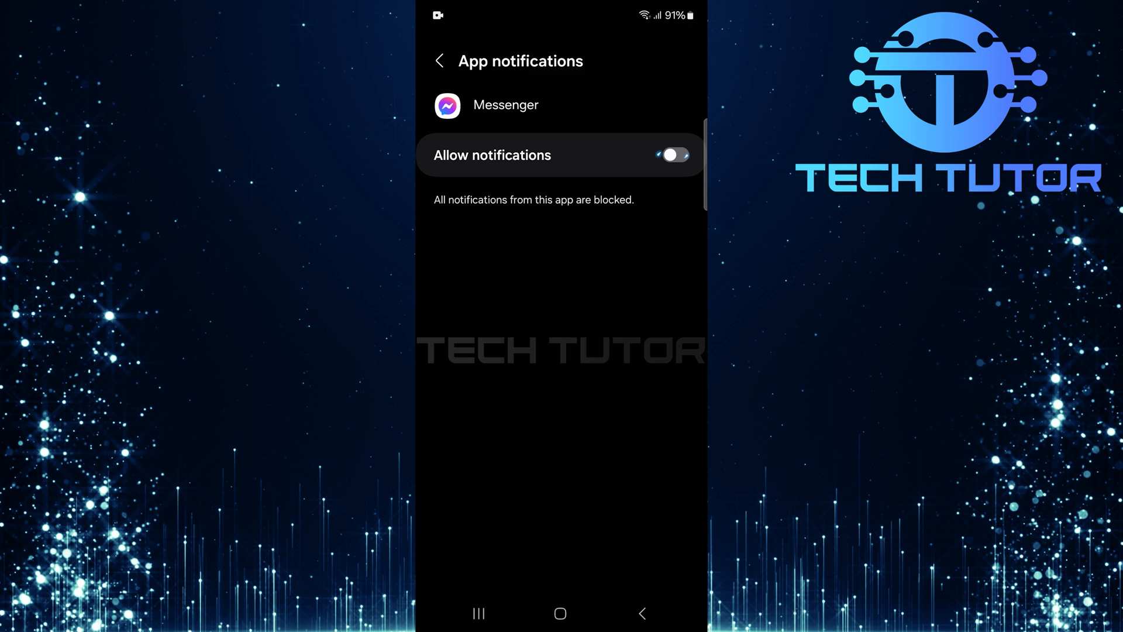
left_click(673, 155)
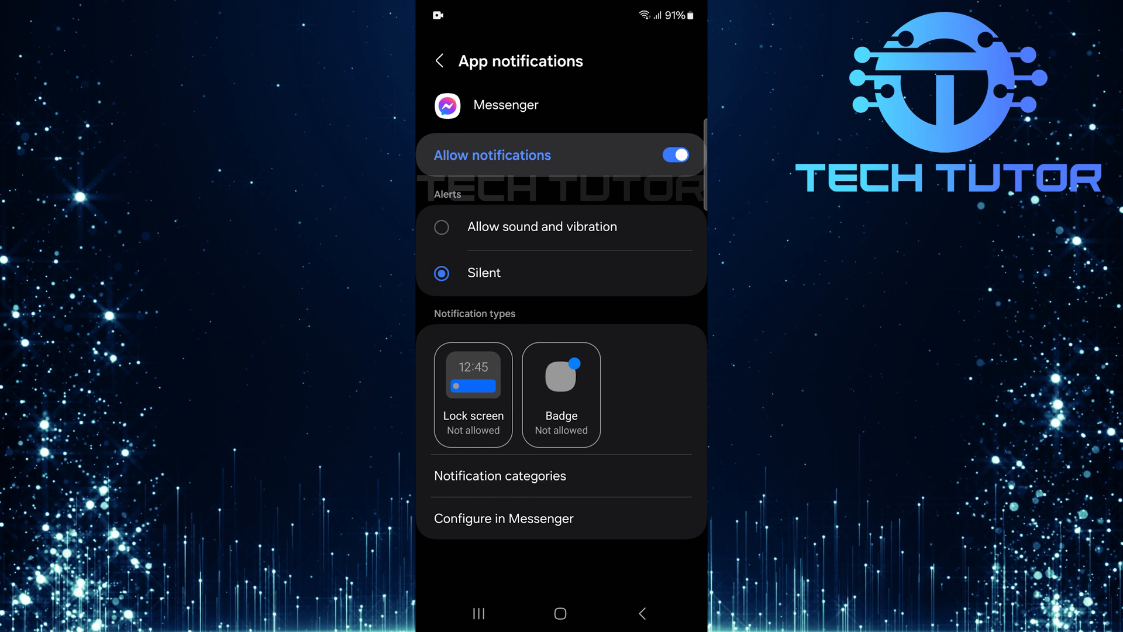
left_click(542, 226)
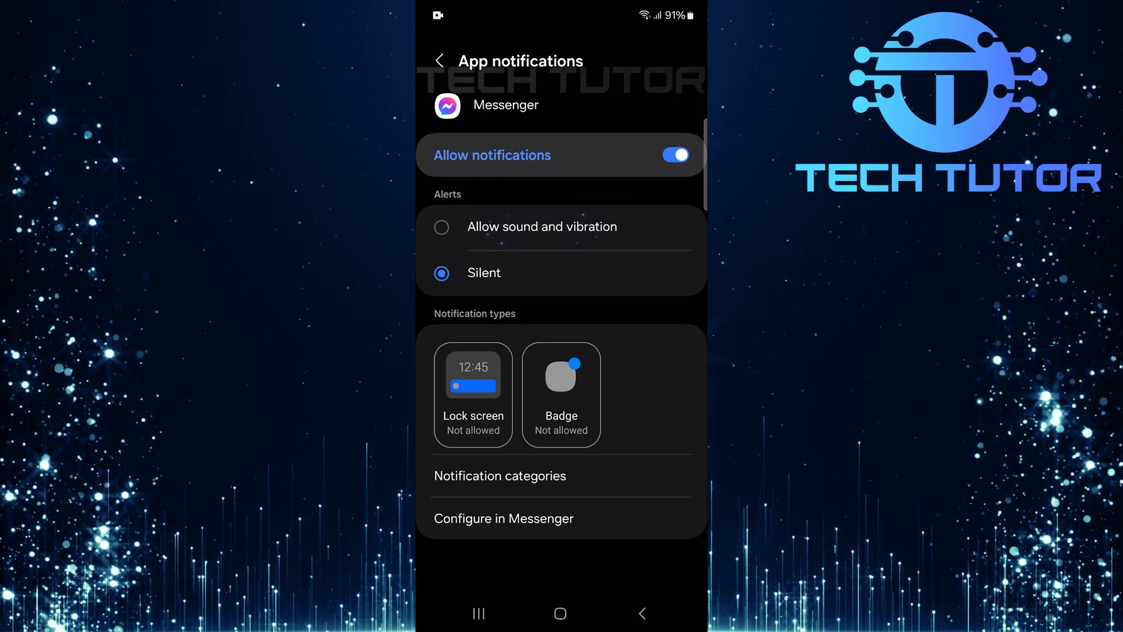
left_click(441, 227)
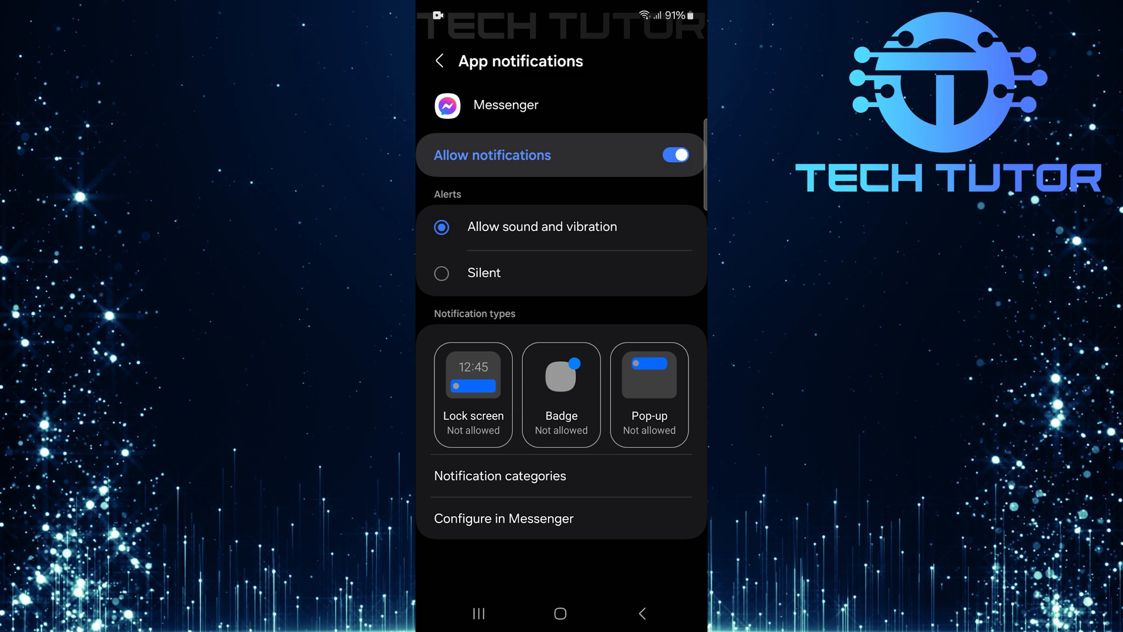
Step: Enable lock screen, badge and pop-up notifications for Messenger, then return to App info
left_click(472, 375)
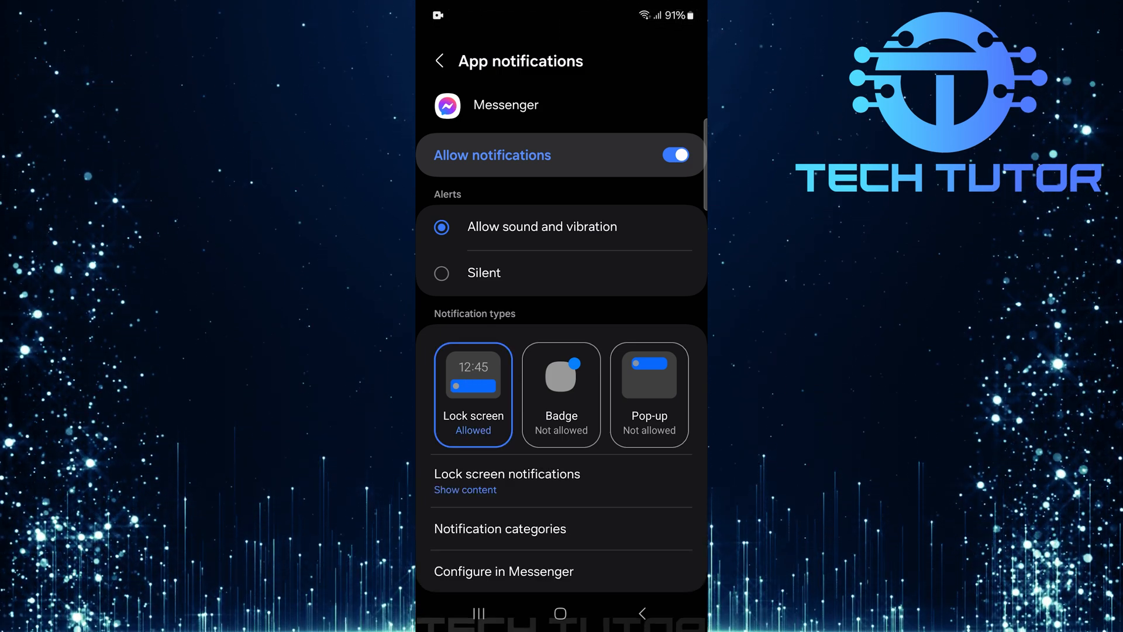
left_click(561, 395)
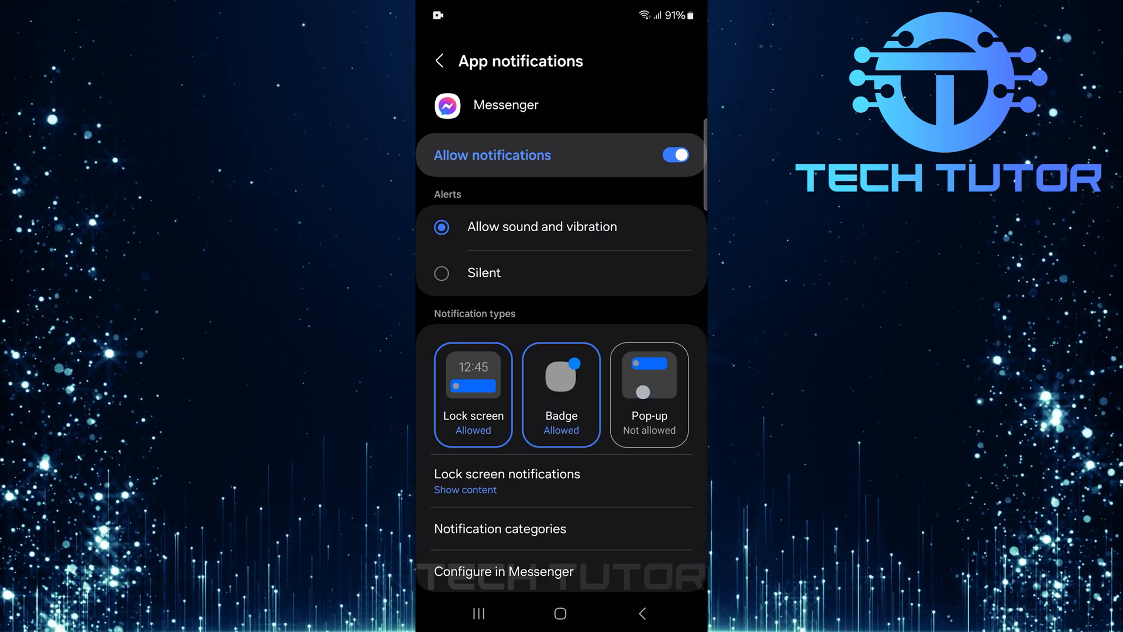
left_click(647, 395)
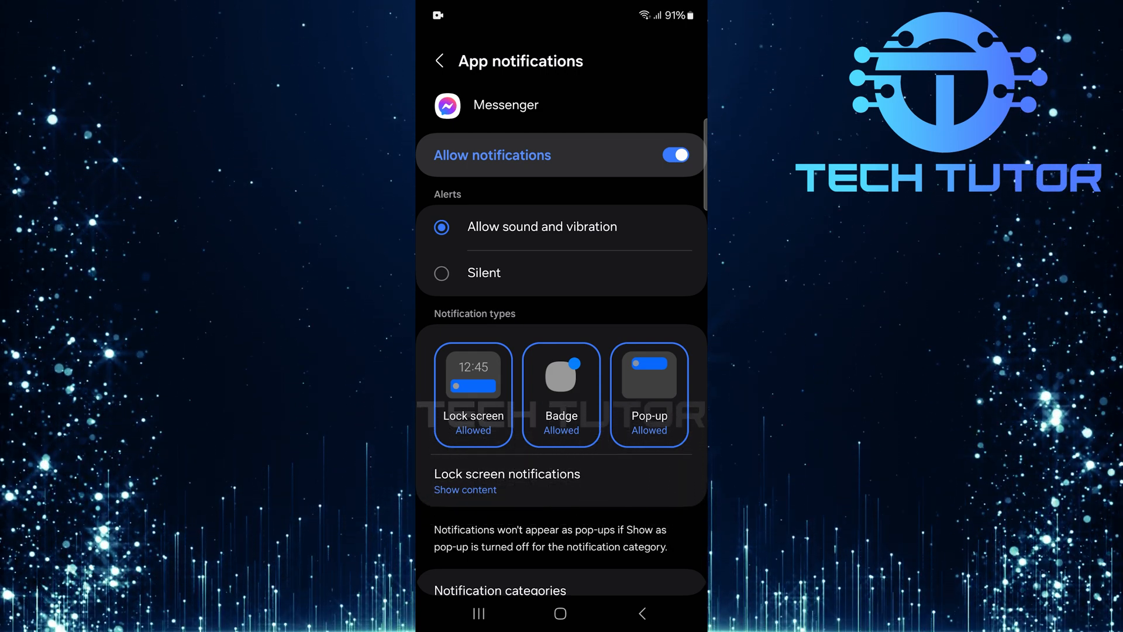
left_click(439, 60)
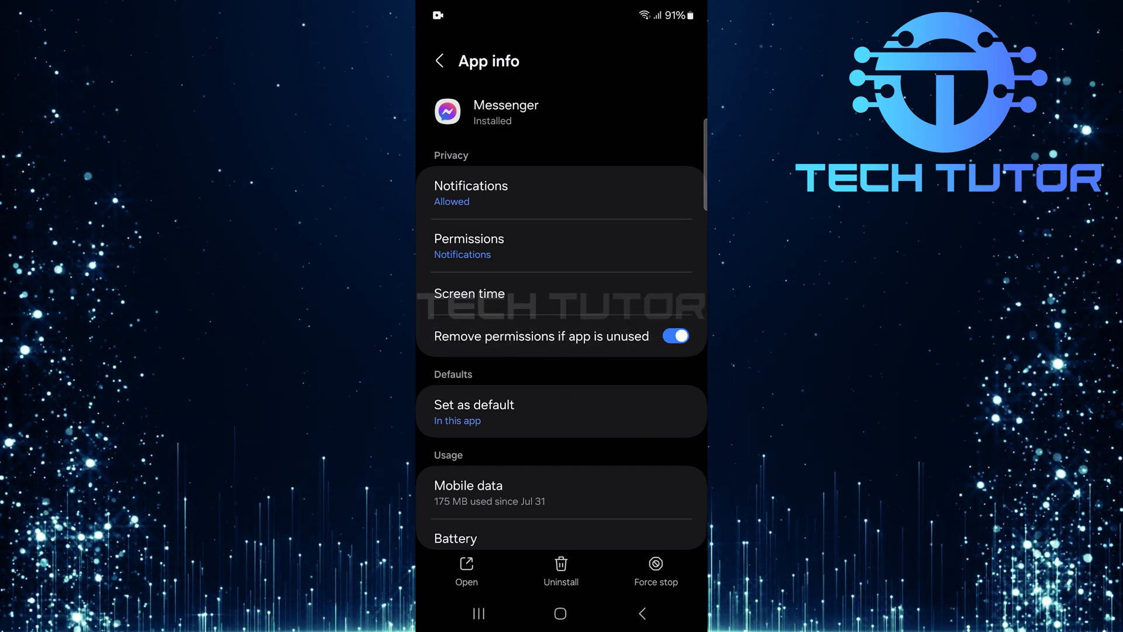
Step: Switch on the Appear on top permission for Messenger and return to App info
scroll("down", 3)
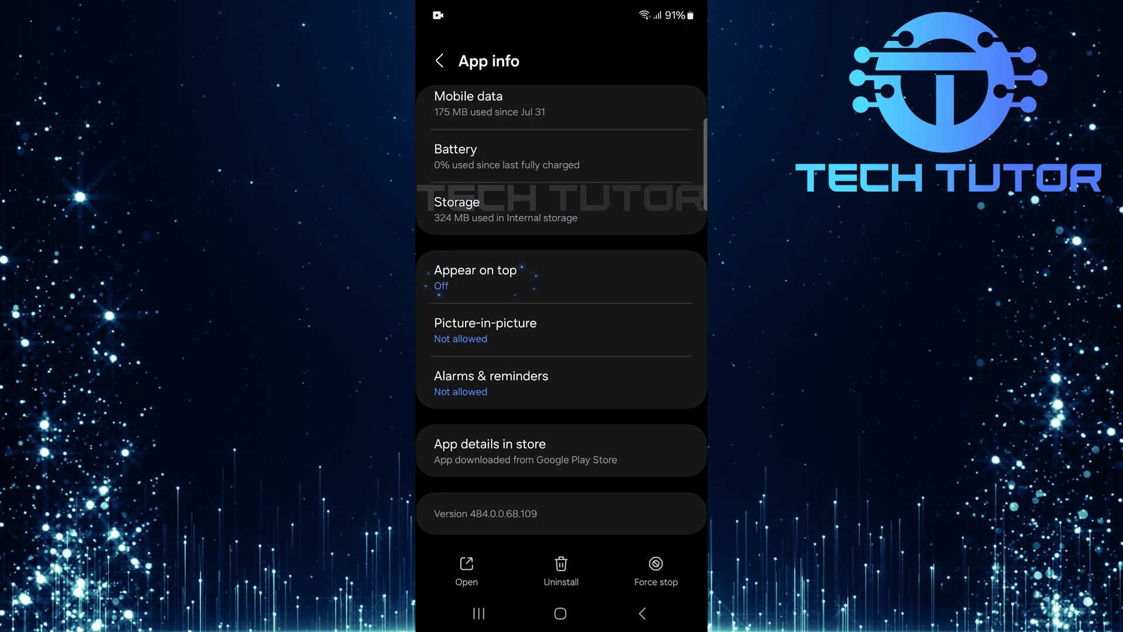
left_click(475, 277)
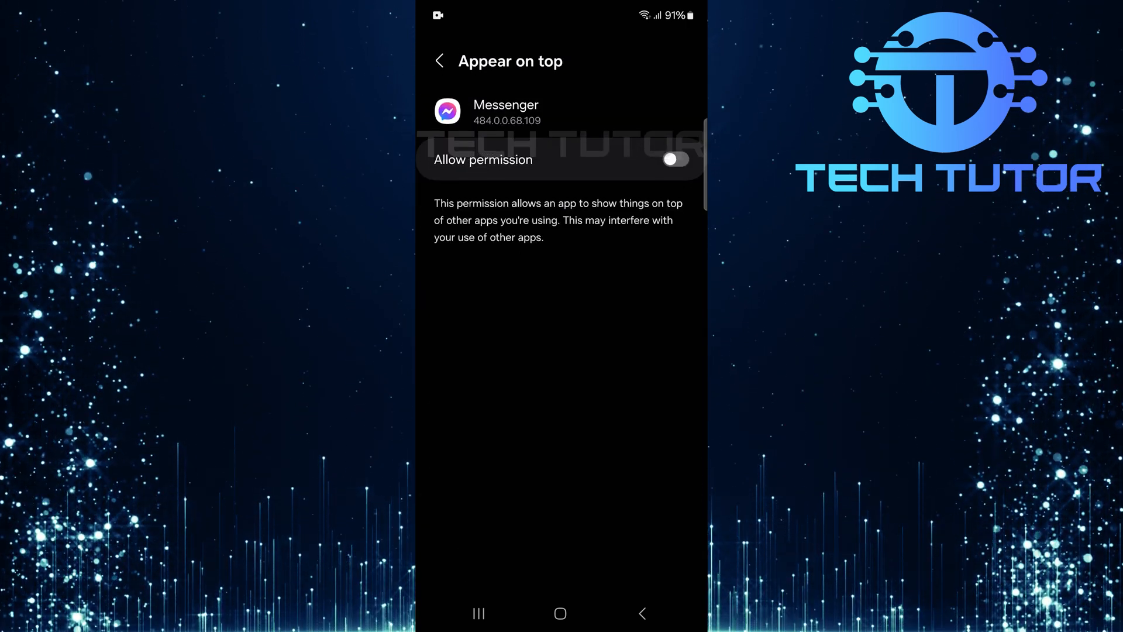
left_click(670, 160)
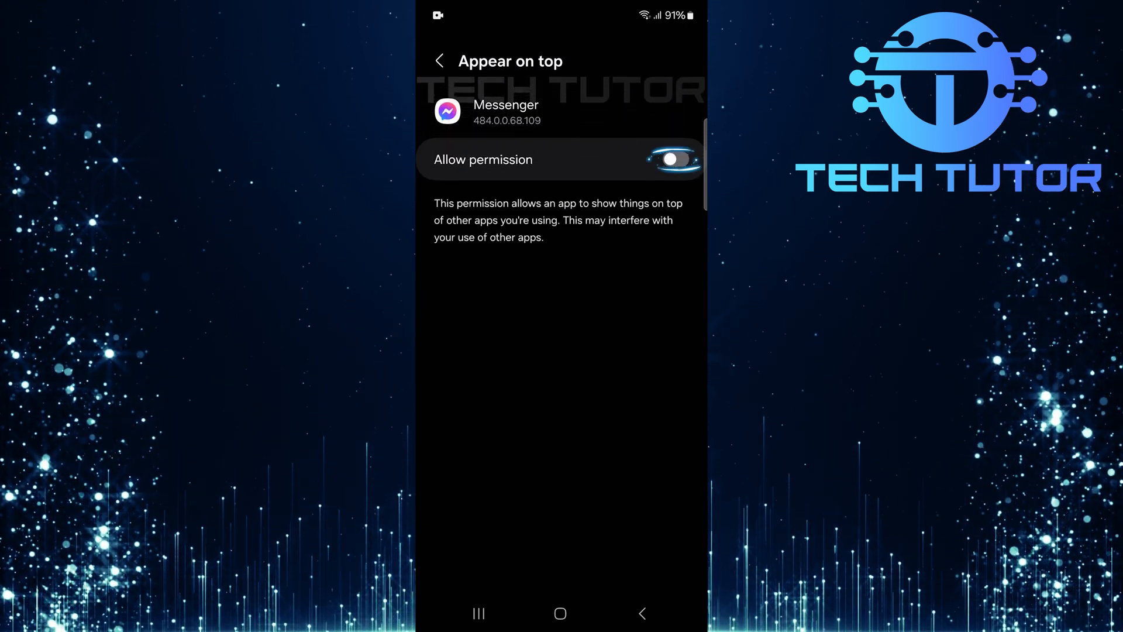
left_click(670, 159)
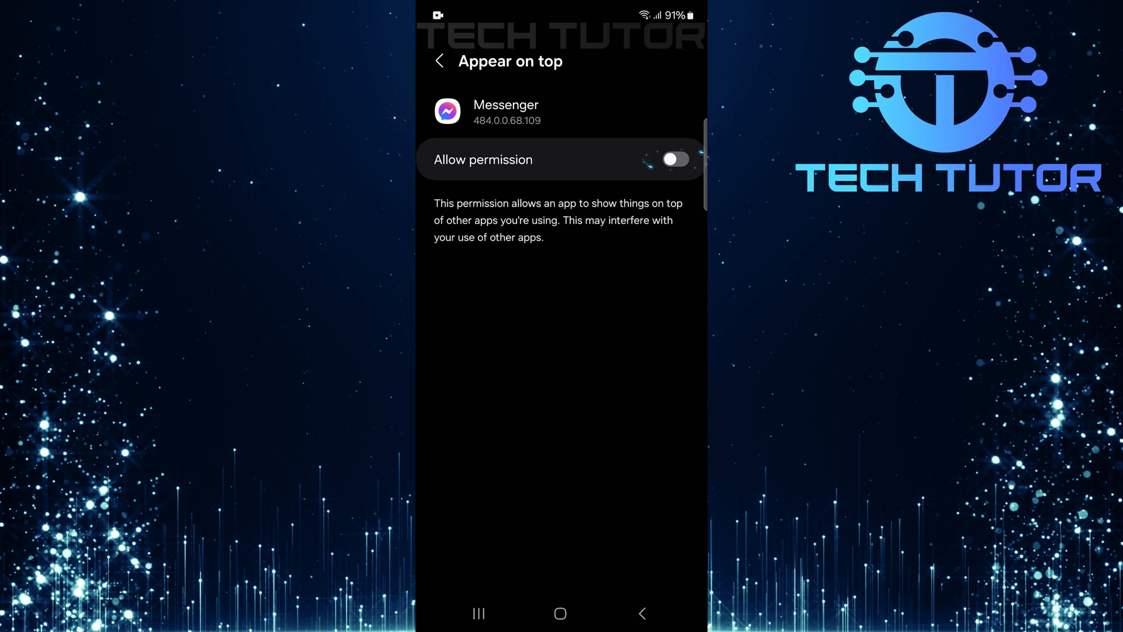
left_click(674, 159)
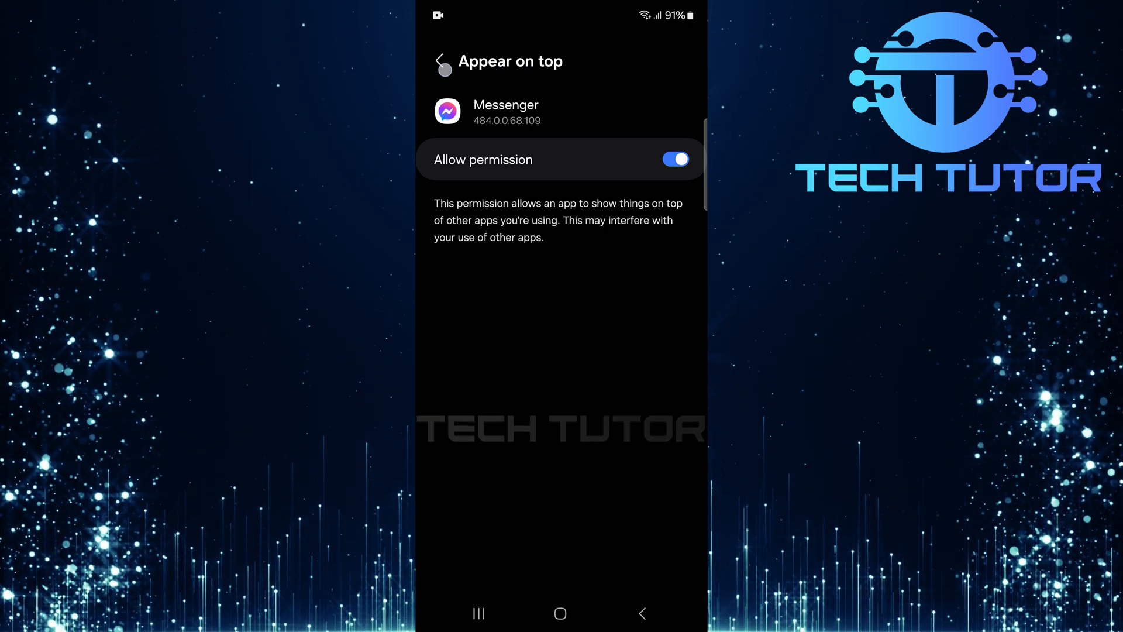
left_click(441, 61)
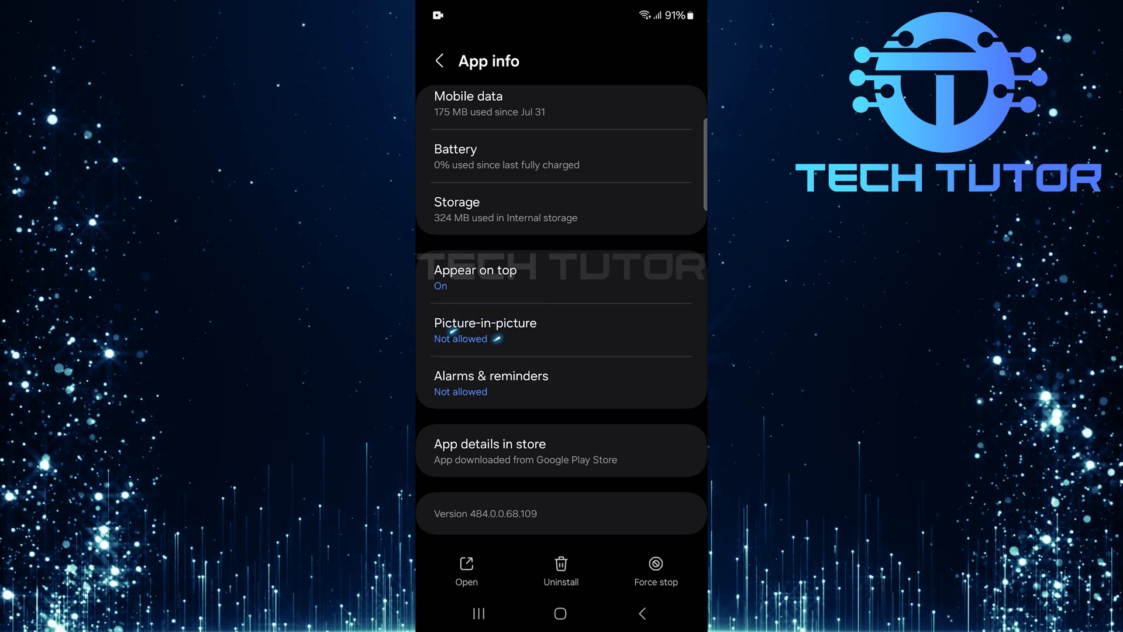
Step: Switch on the Picture-in-picture permission for Messenger
left_click(485, 329)
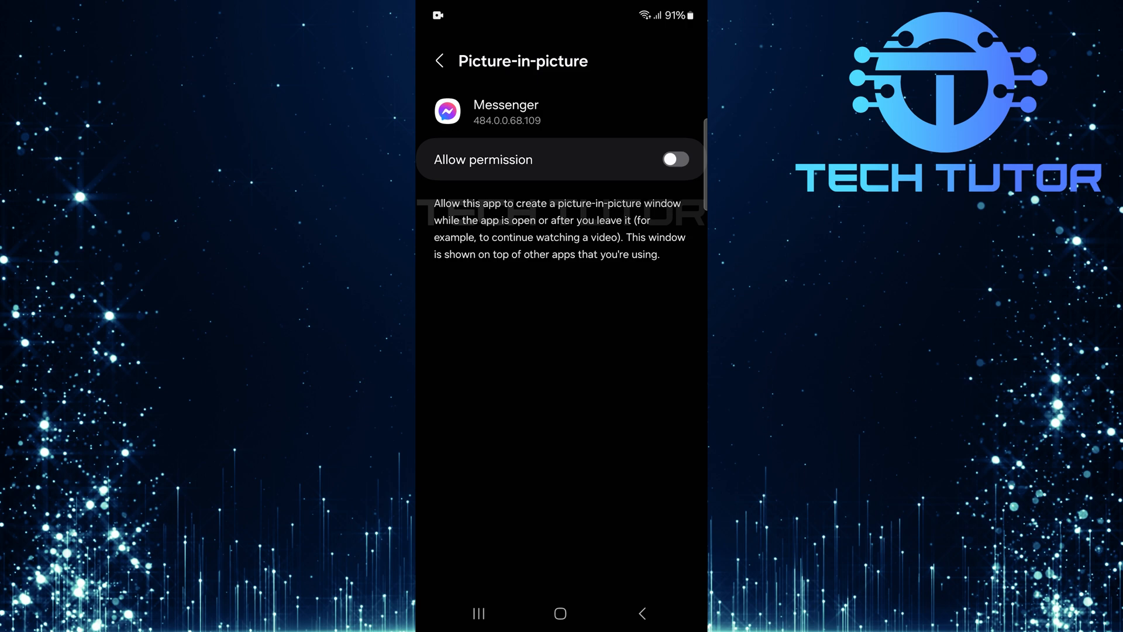
left_click(673, 159)
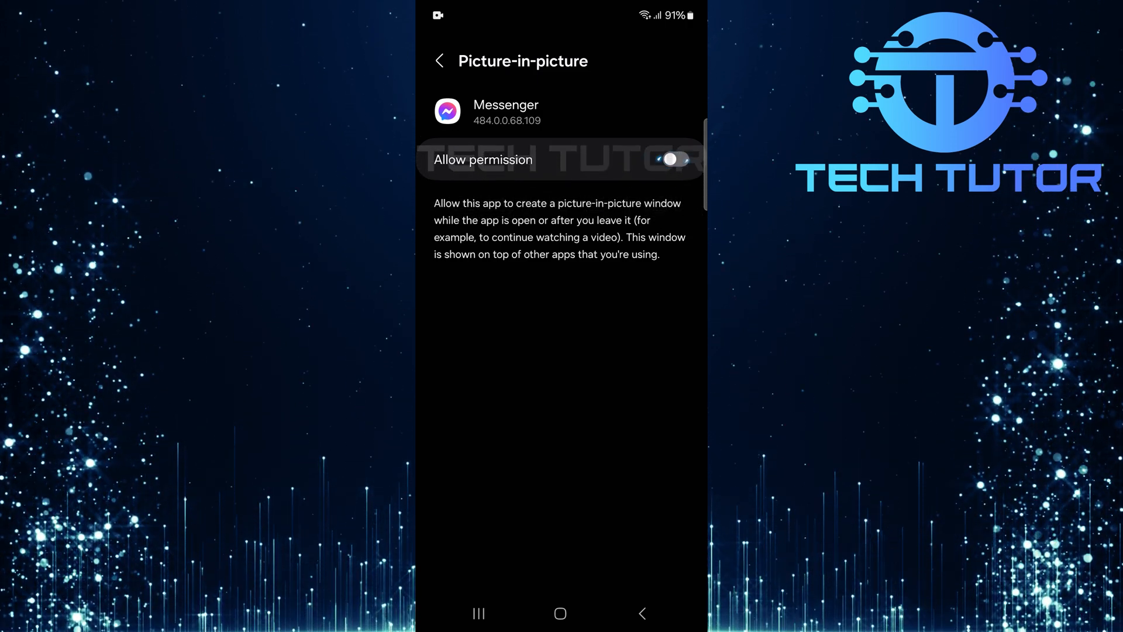
left_click(673, 159)
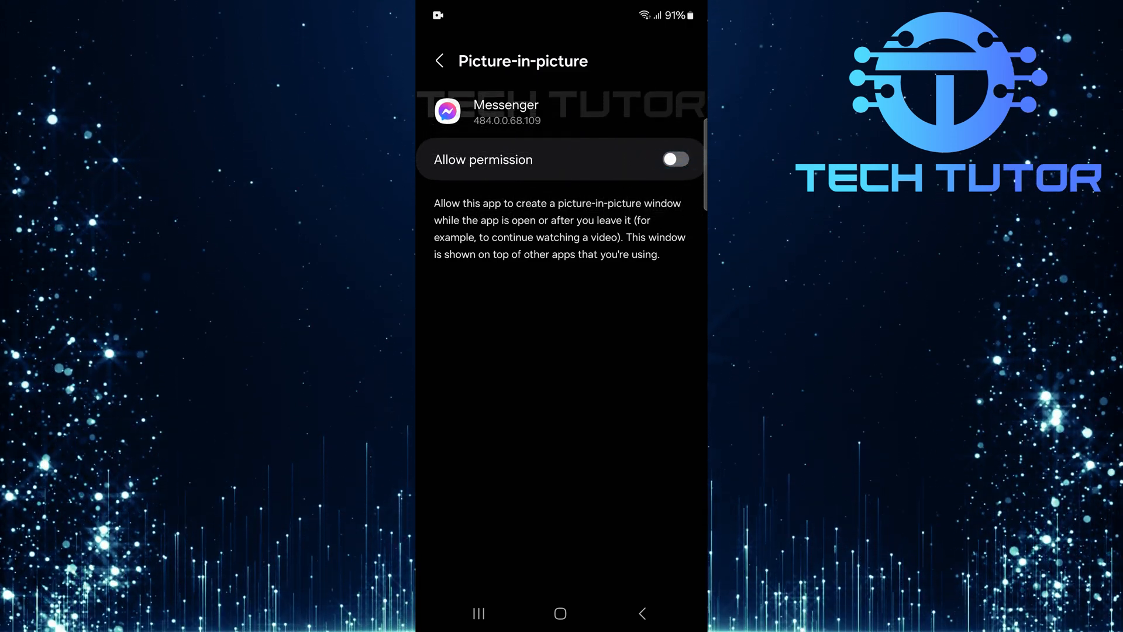
left_click(673, 159)
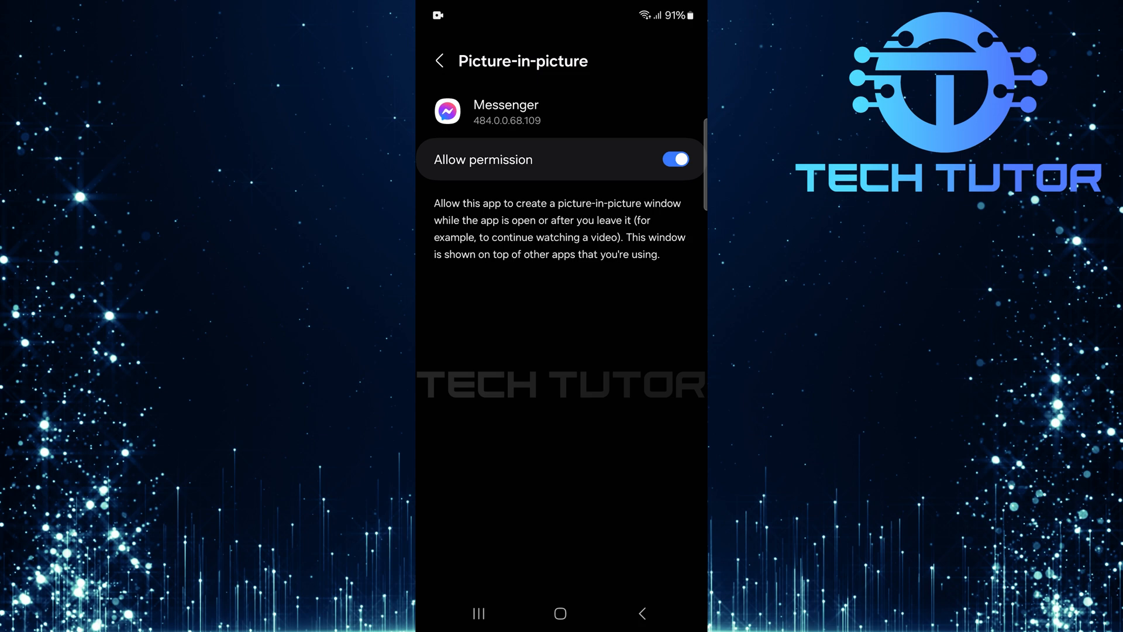
Step: Return to Messenger's App info and bring up the uninstall confirmation
left_click(440, 60)
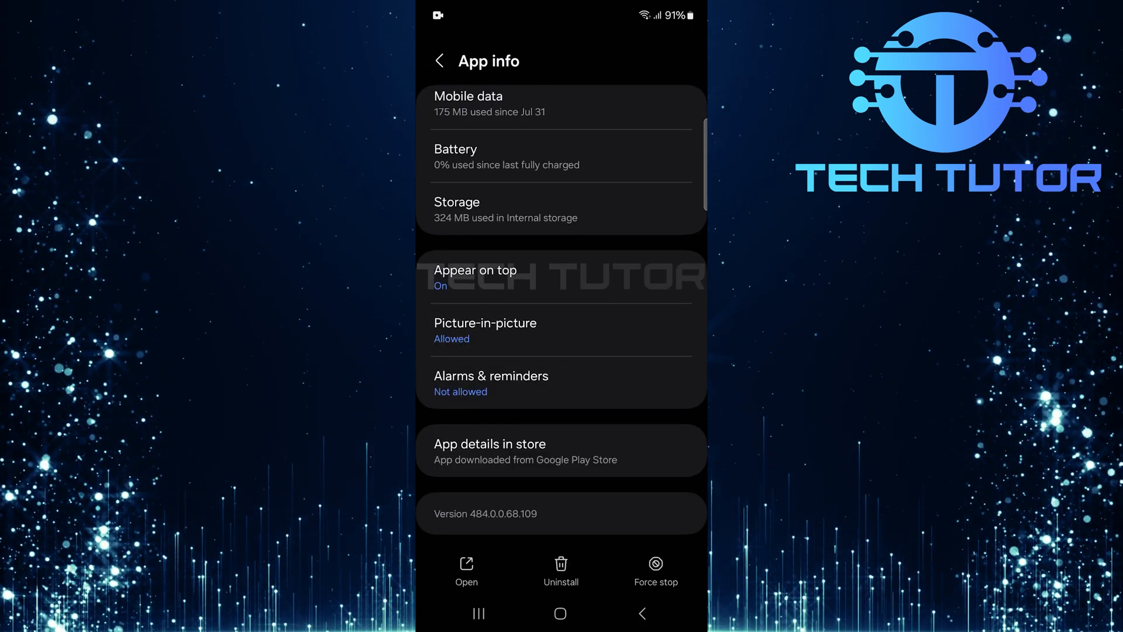
left_click(561, 571)
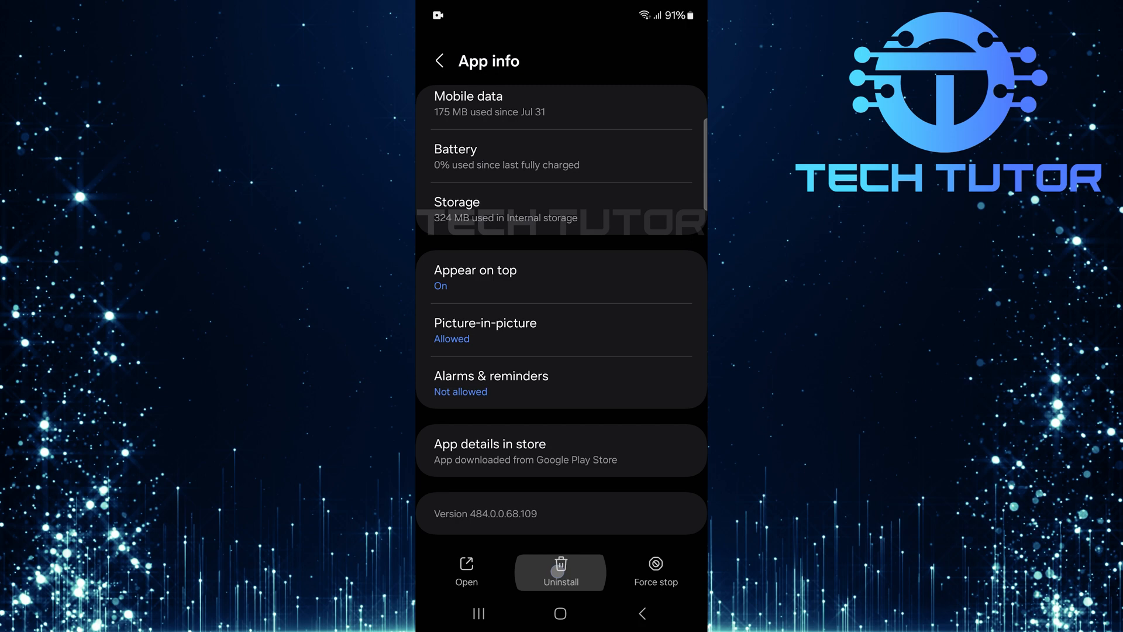
left_click(561, 571)
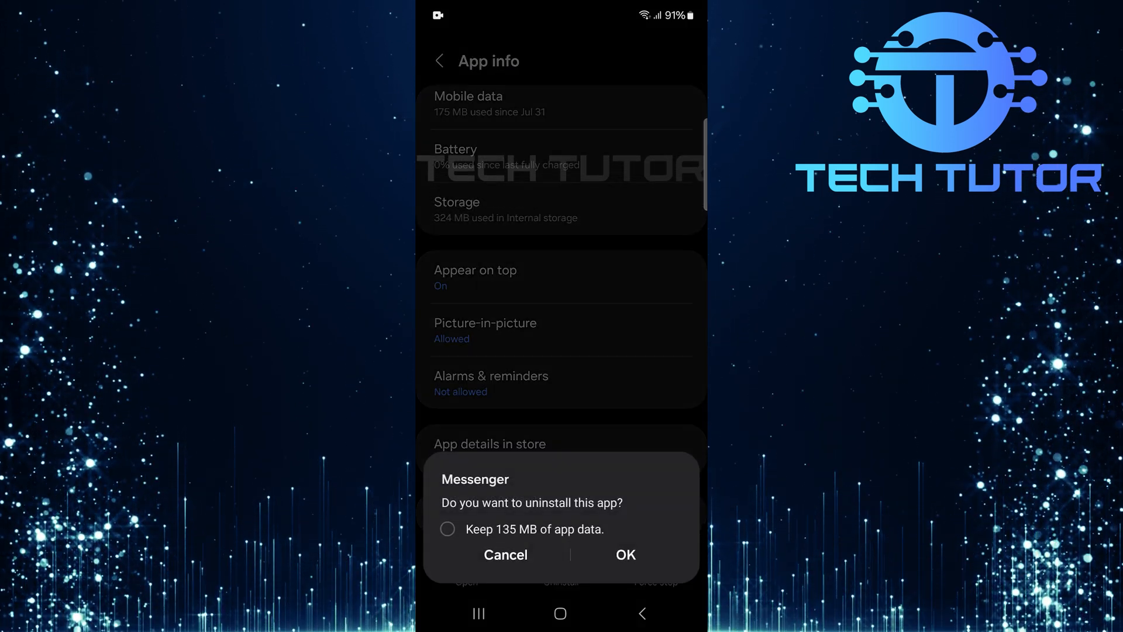